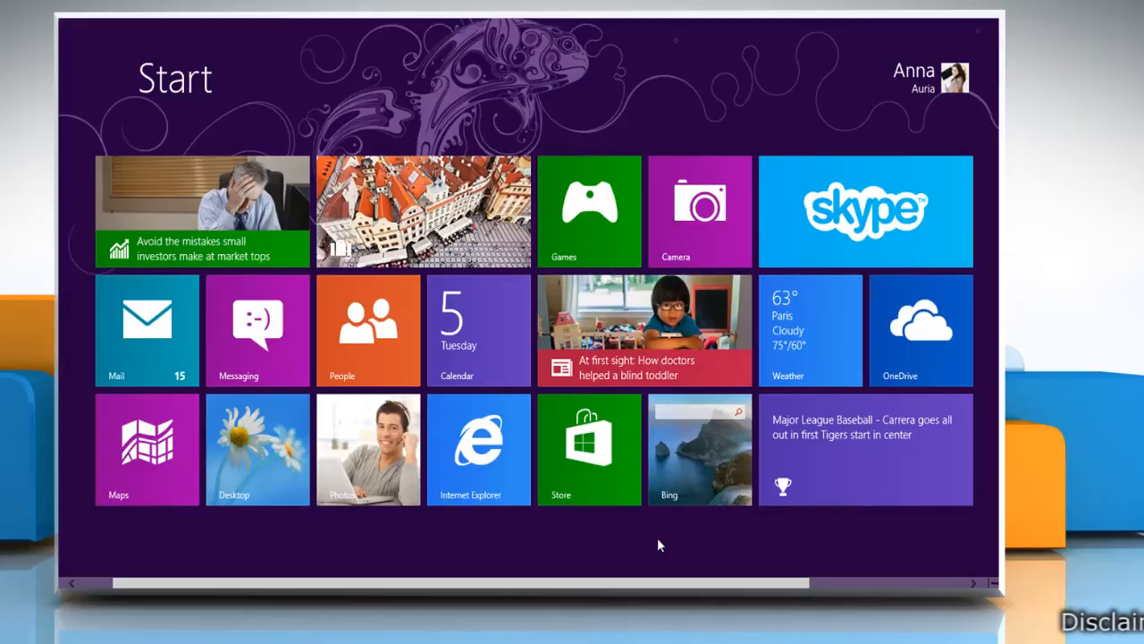
pyautogui.moveTo(665, 118)
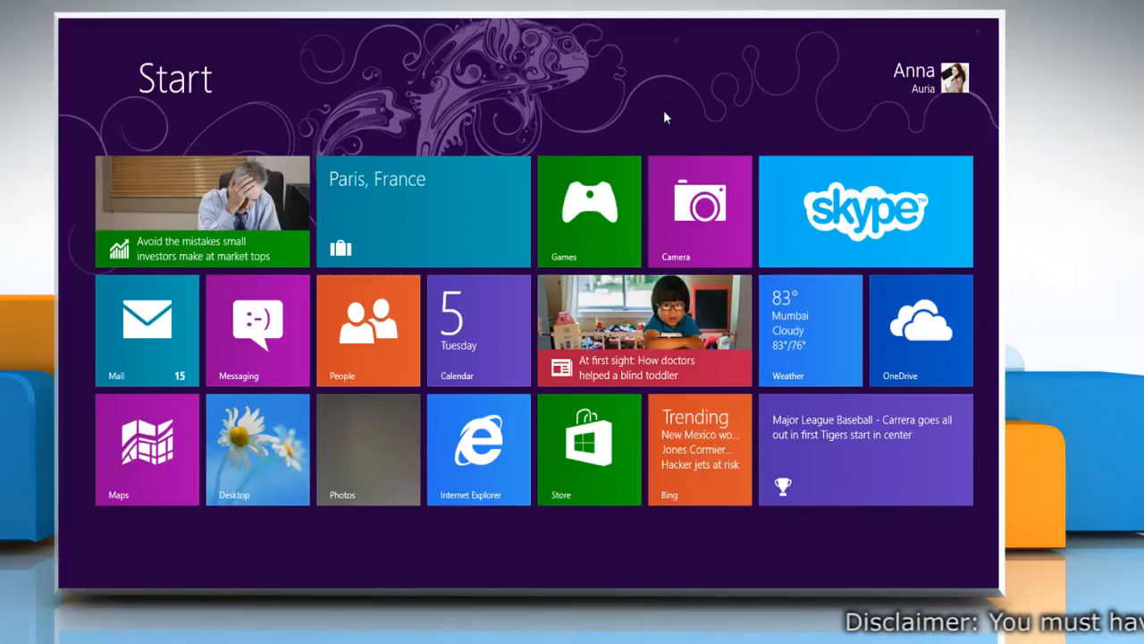
# - Launch Device Manager from Start search and bring up the USB2.0 UVC HD Webcam's options under Imaging devices
pyautogui.write('device manager')
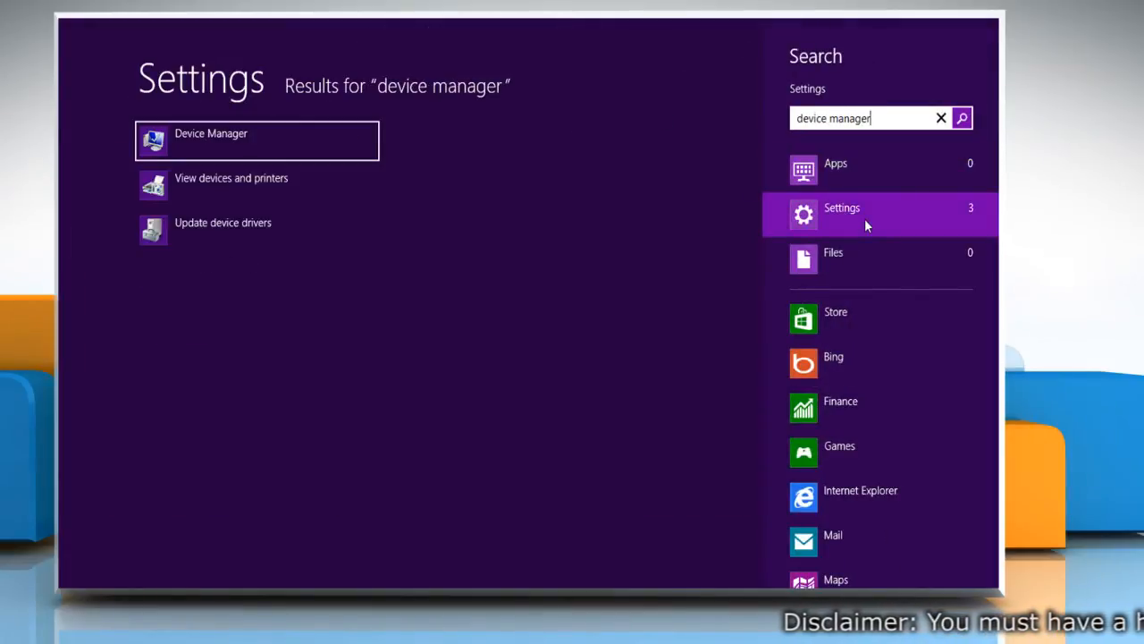
pyautogui.moveTo(486, 166)
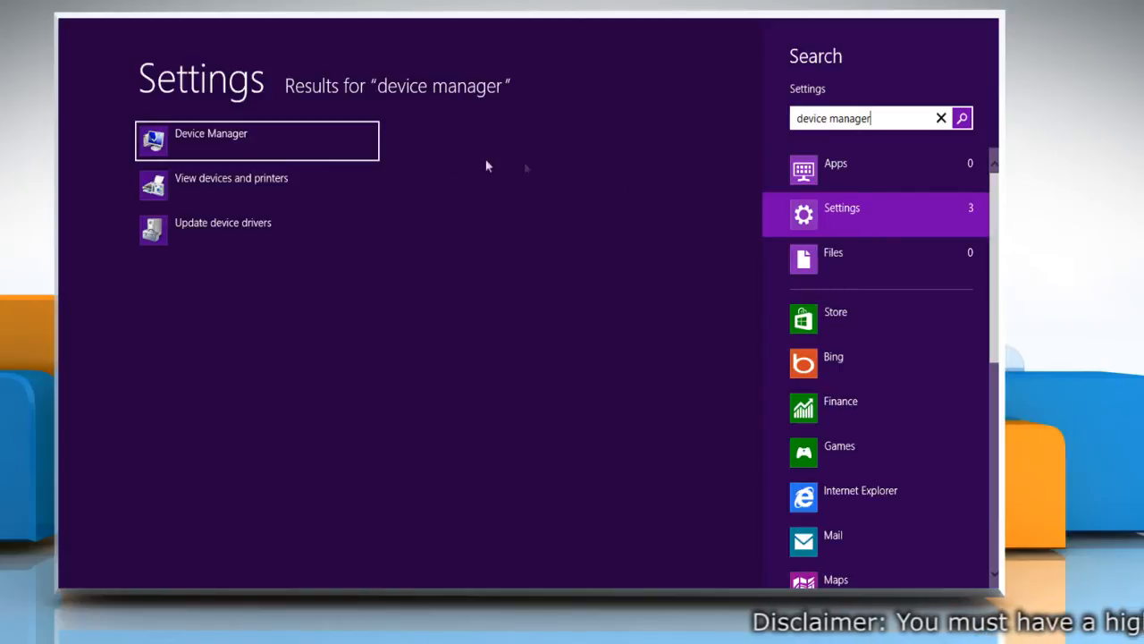
pyautogui.click(257, 140)
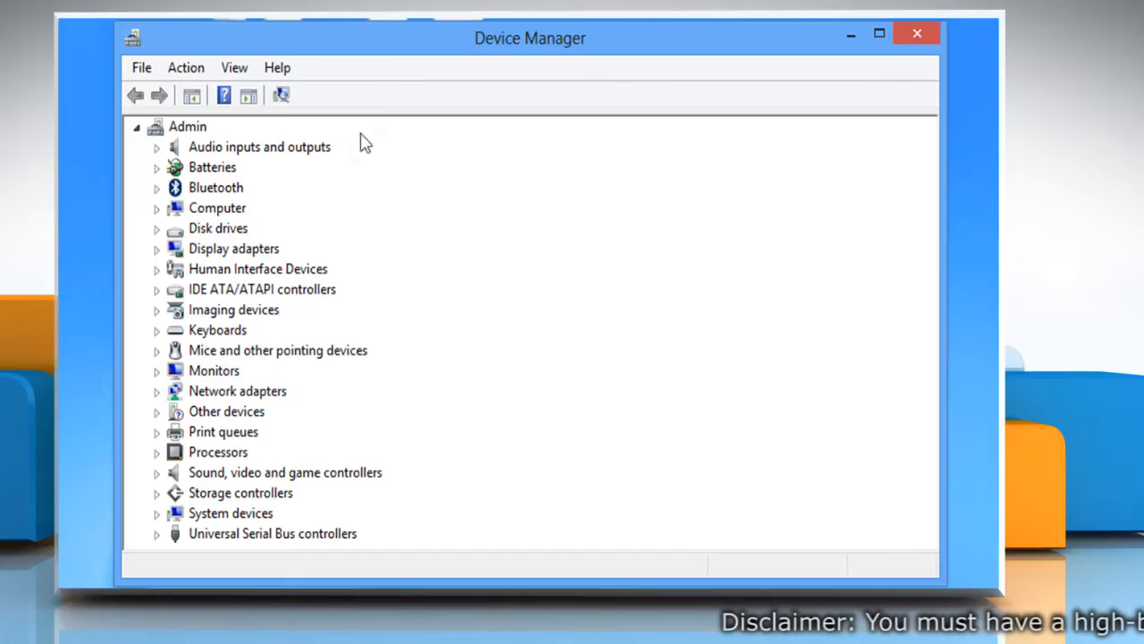
pyautogui.moveTo(158, 313)
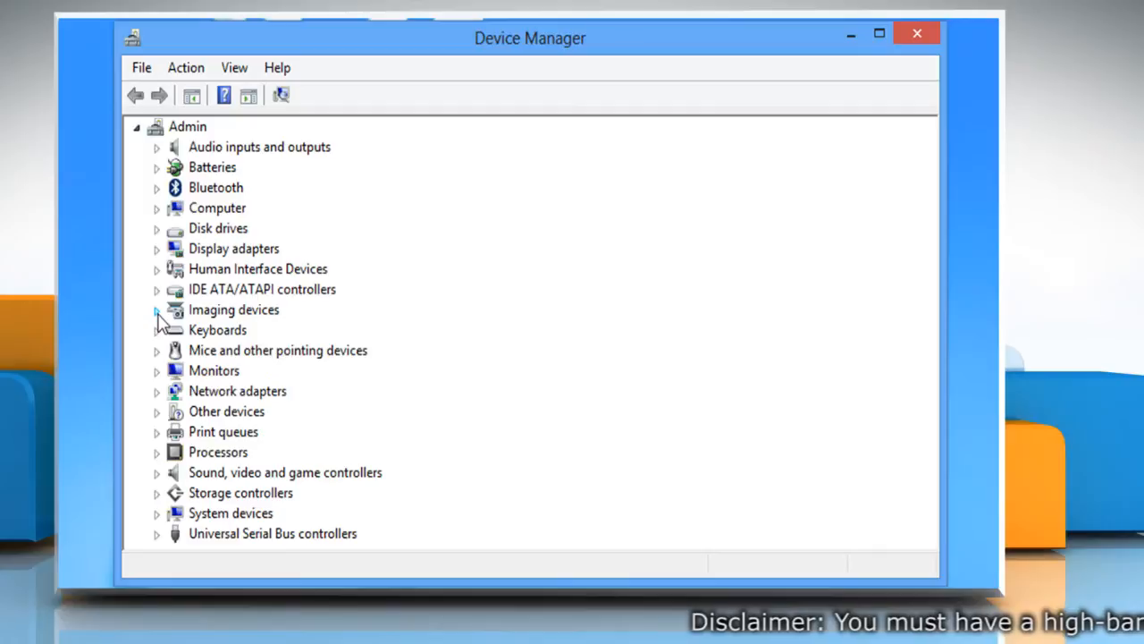
pyautogui.click(157, 309)
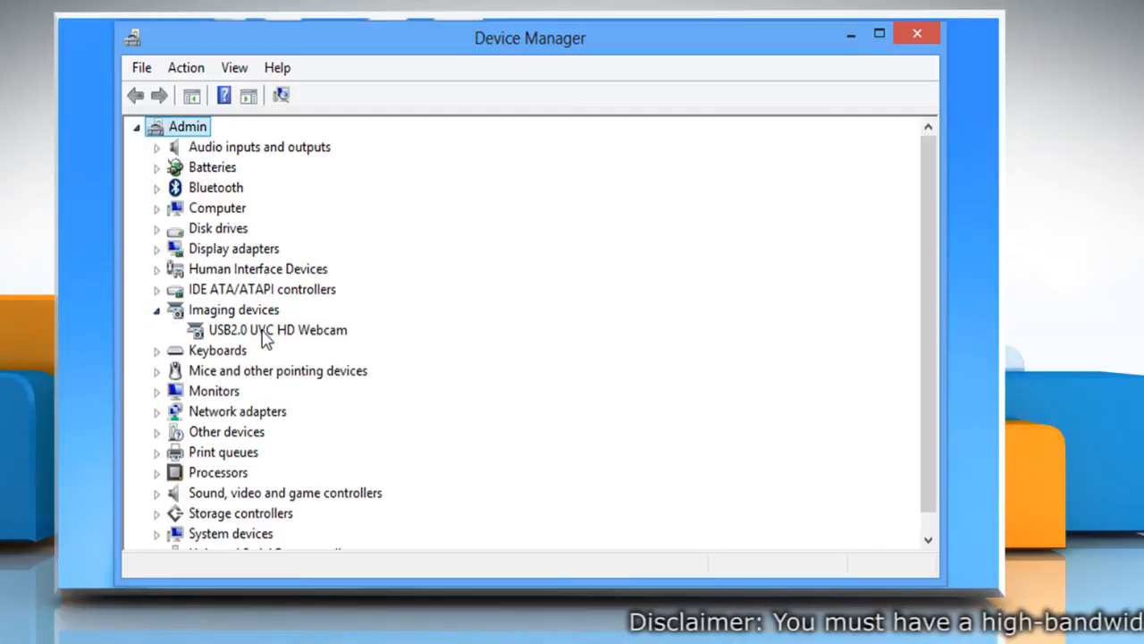
pyautogui.rightClick(279, 329)
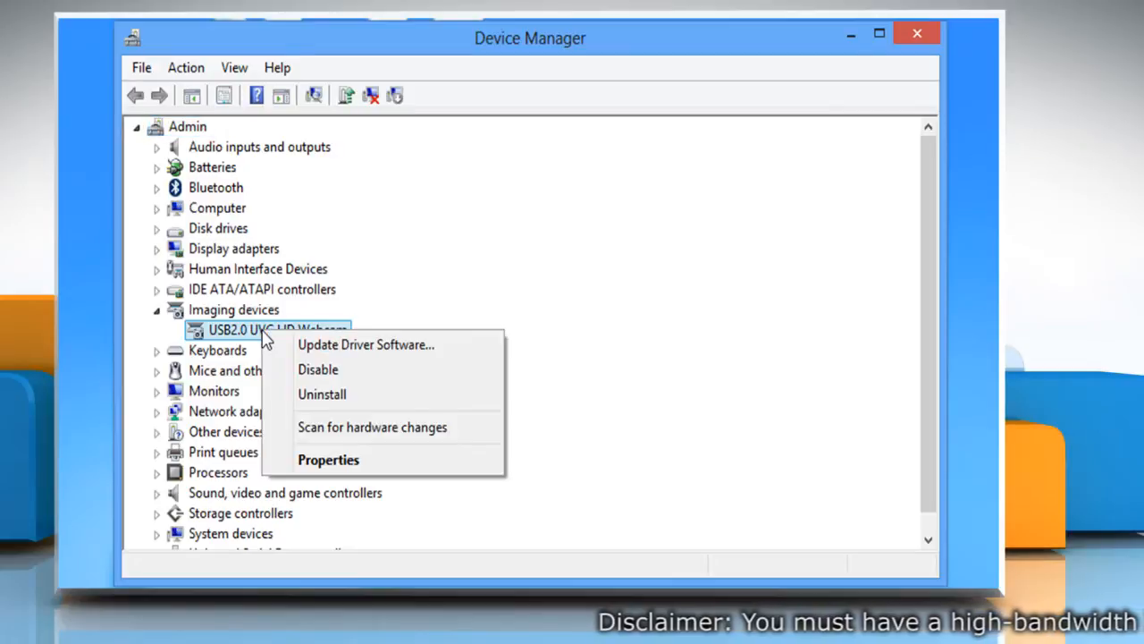
pyautogui.moveTo(365, 344)
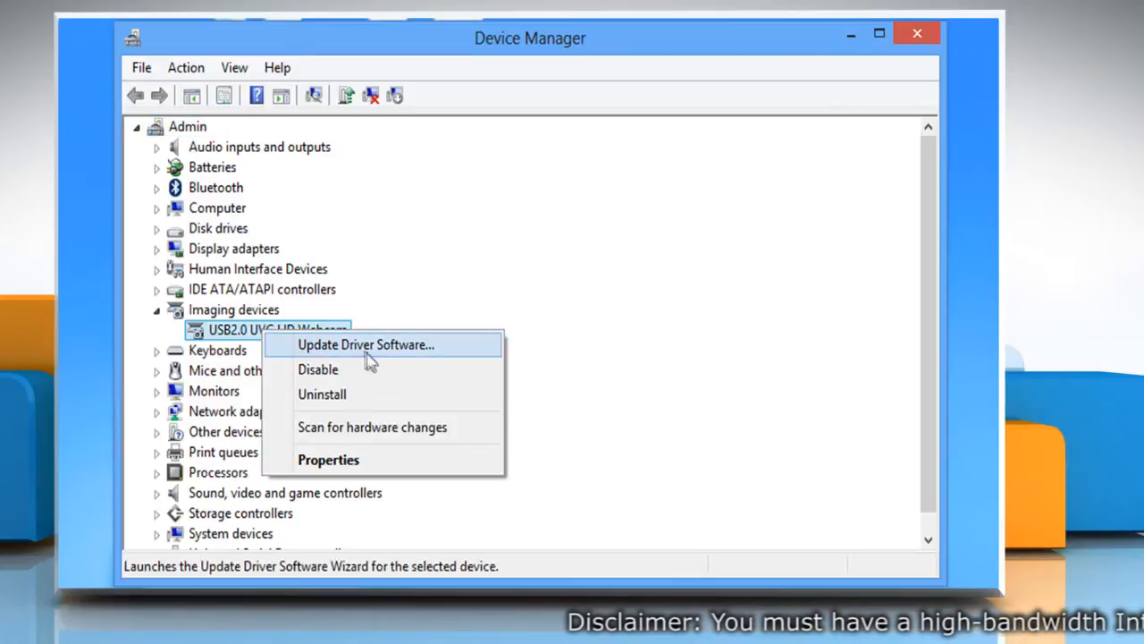
# - Run Update Driver Software for the webcam and dismiss the 'best driver already installed' result
pyautogui.click(365, 343)
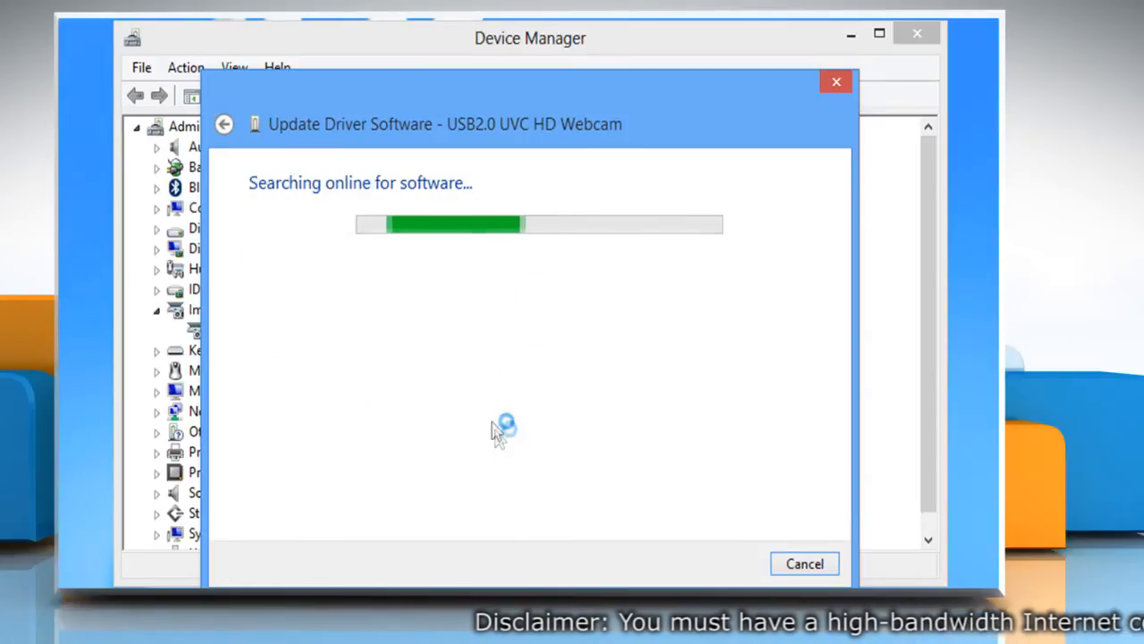
pyautogui.moveTo(522, 547)
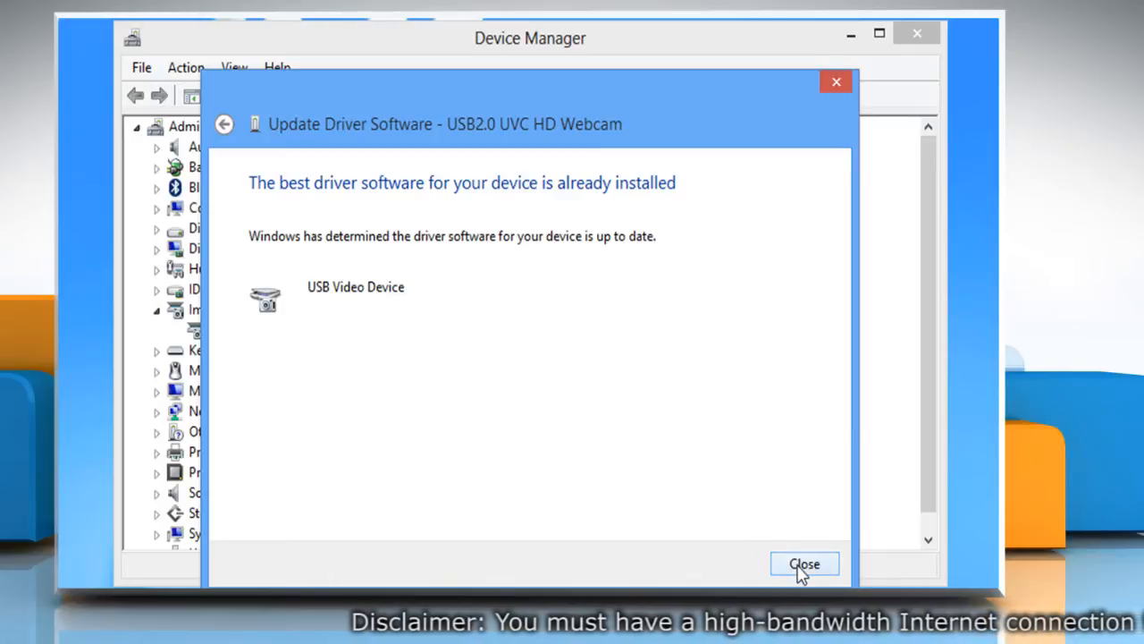
pyautogui.click(803, 563)
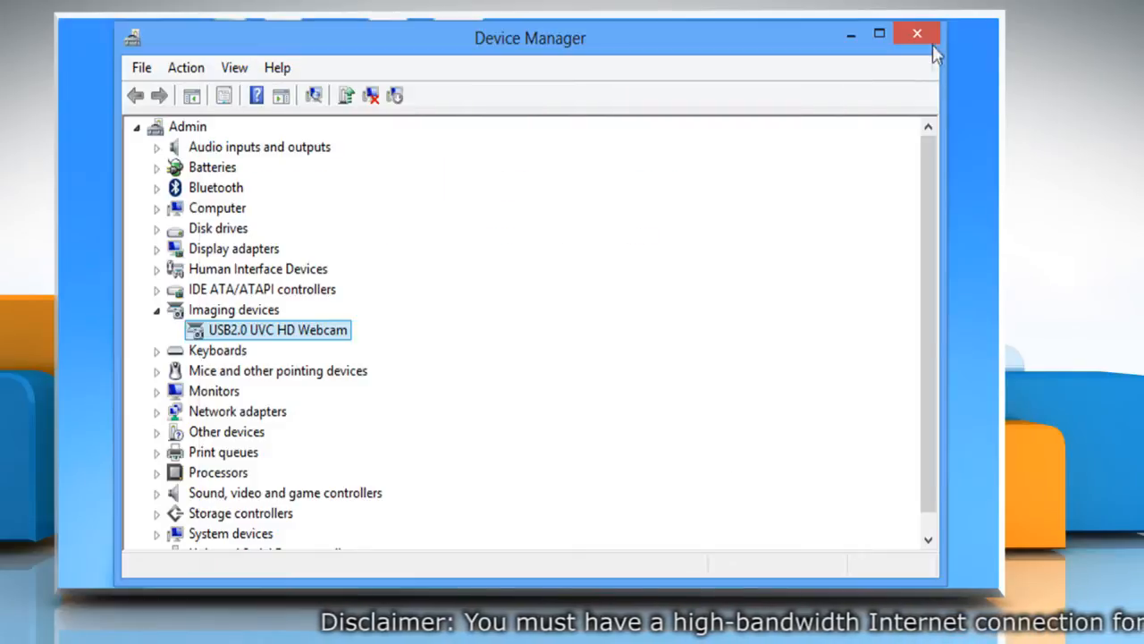
# - Close Device Manager, then close the running Camera and Messaging apps with Alt+F4
pyautogui.click(916, 32)
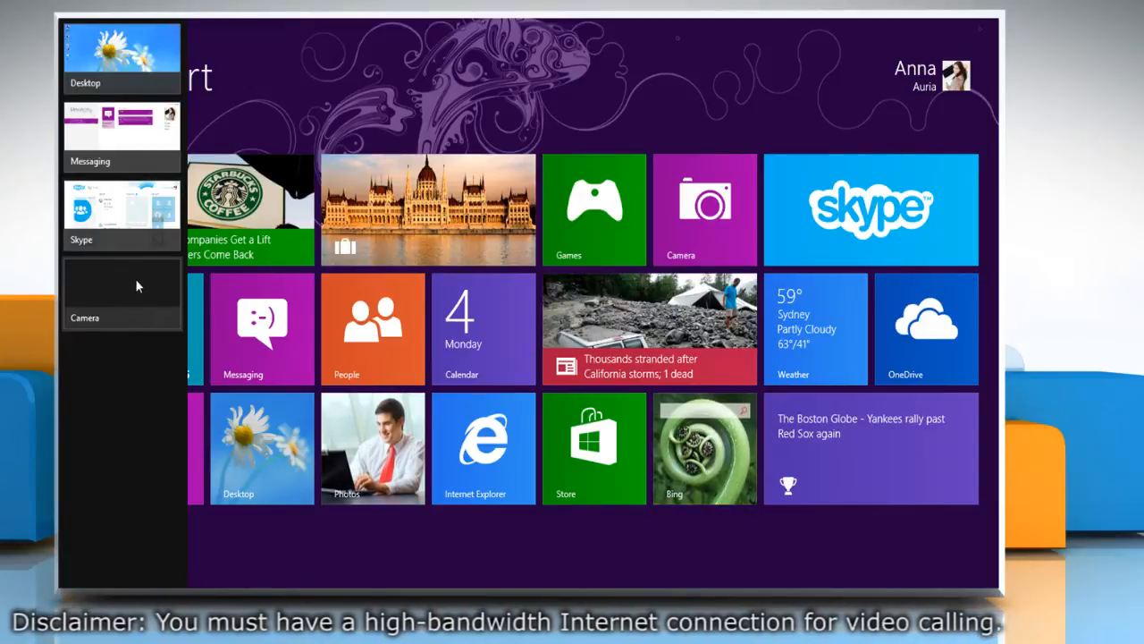
pyautogui.click(122, 295)
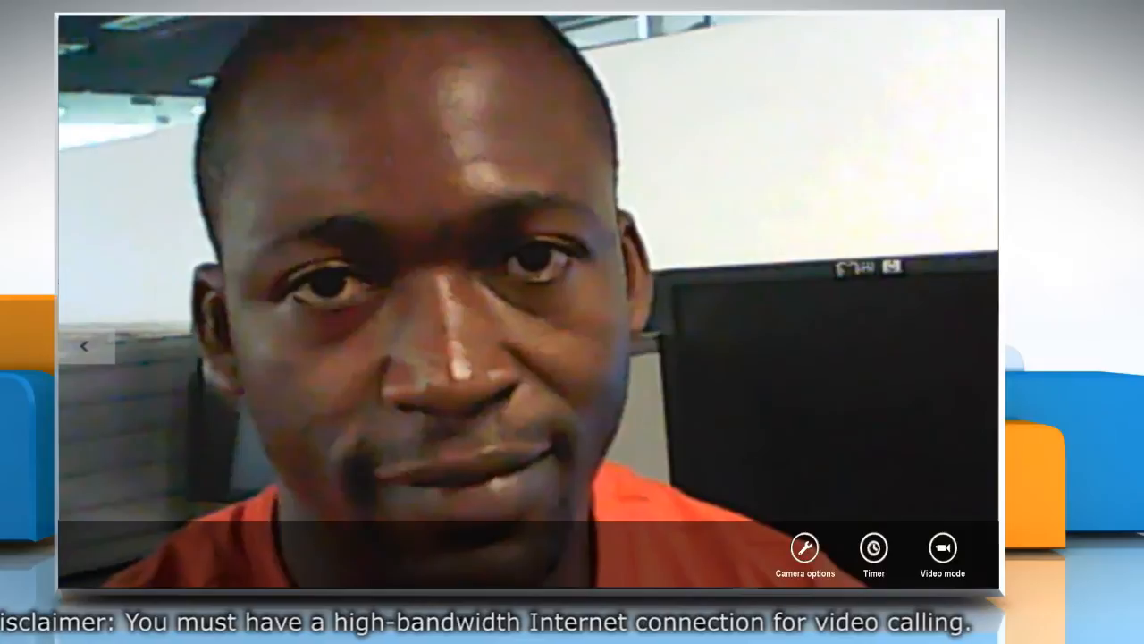
pyautogui.press('alt+F4')
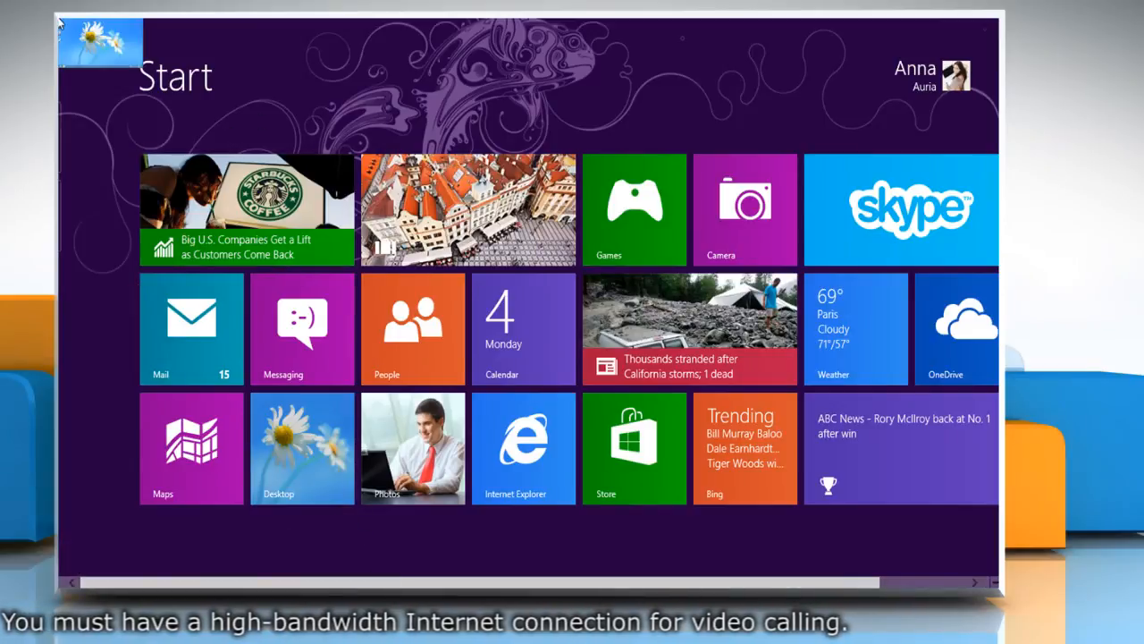
pyautogui.click(302, 329)
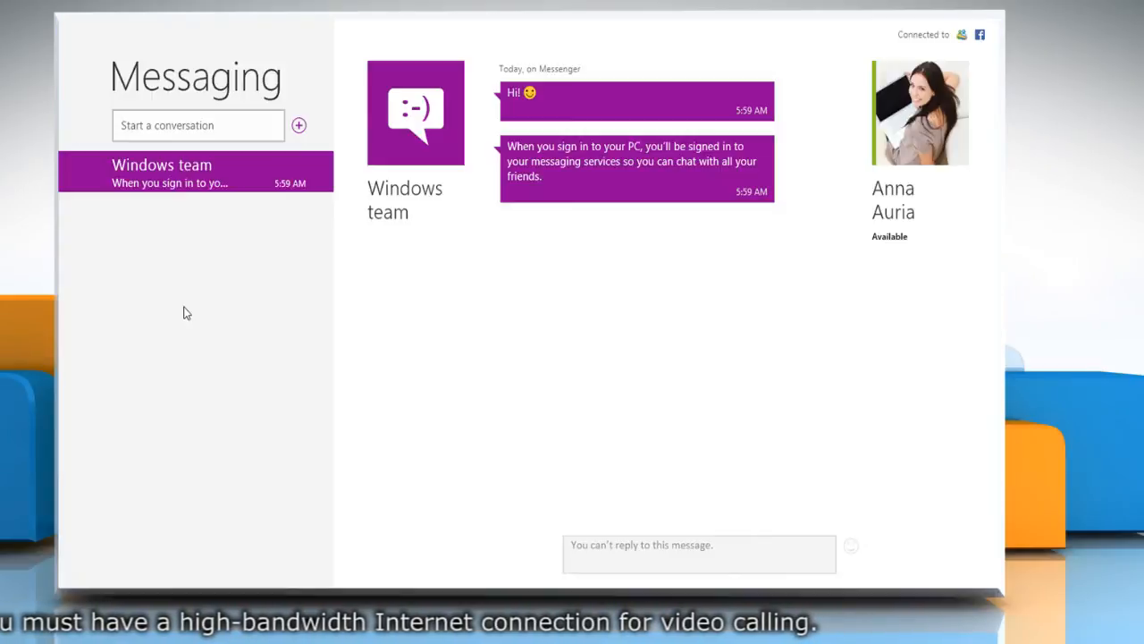
pyautogui.press('alt+F4')
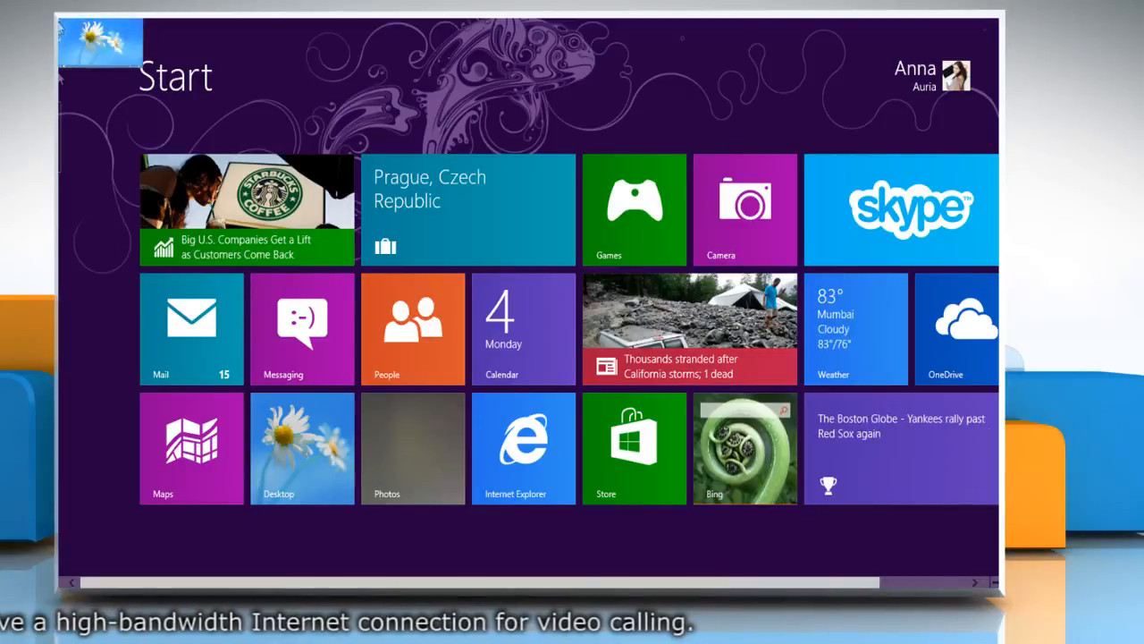
# - Close Skype with Alt+F4 and relaunch it from its Start tile
pyautogui.click(901, 209)
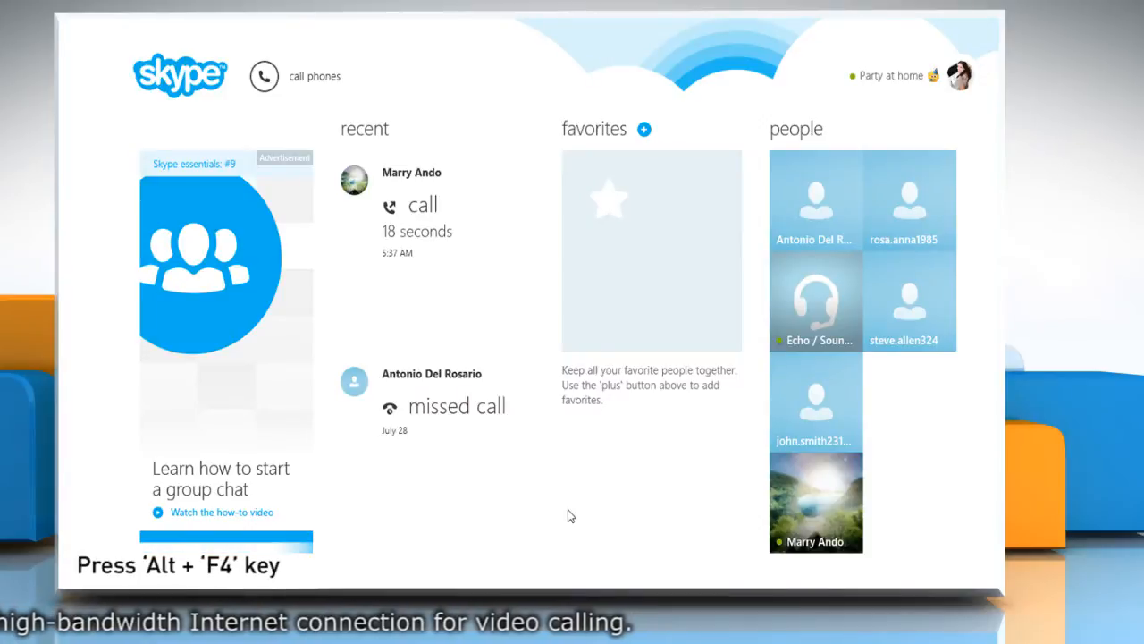
pyautogui.press('alt+f4')
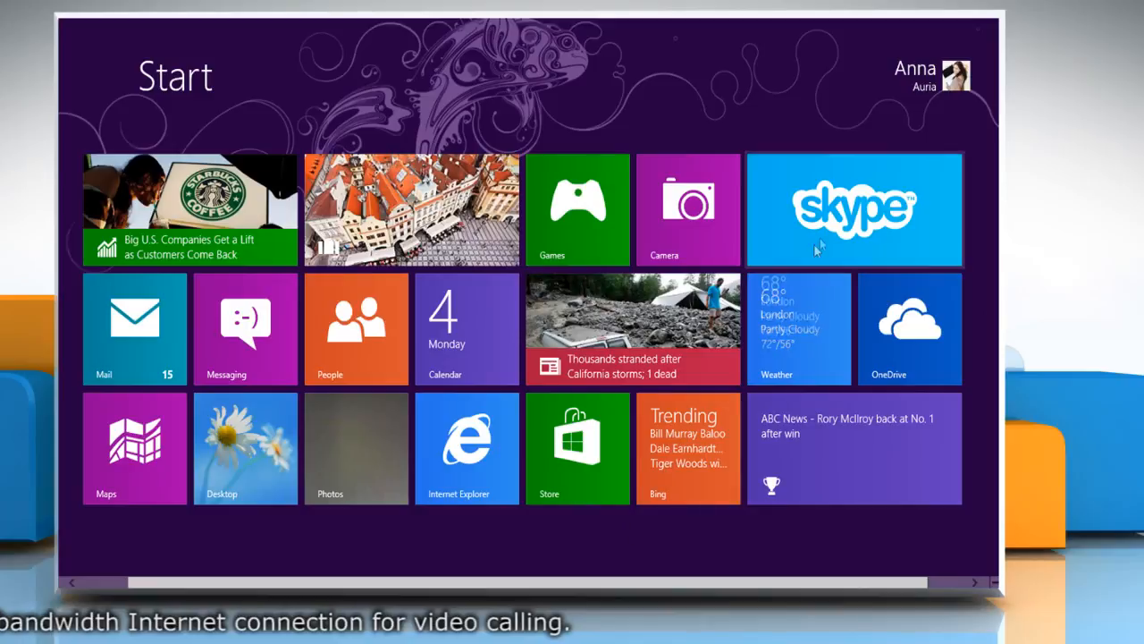
pyautogui.click(855, 210)
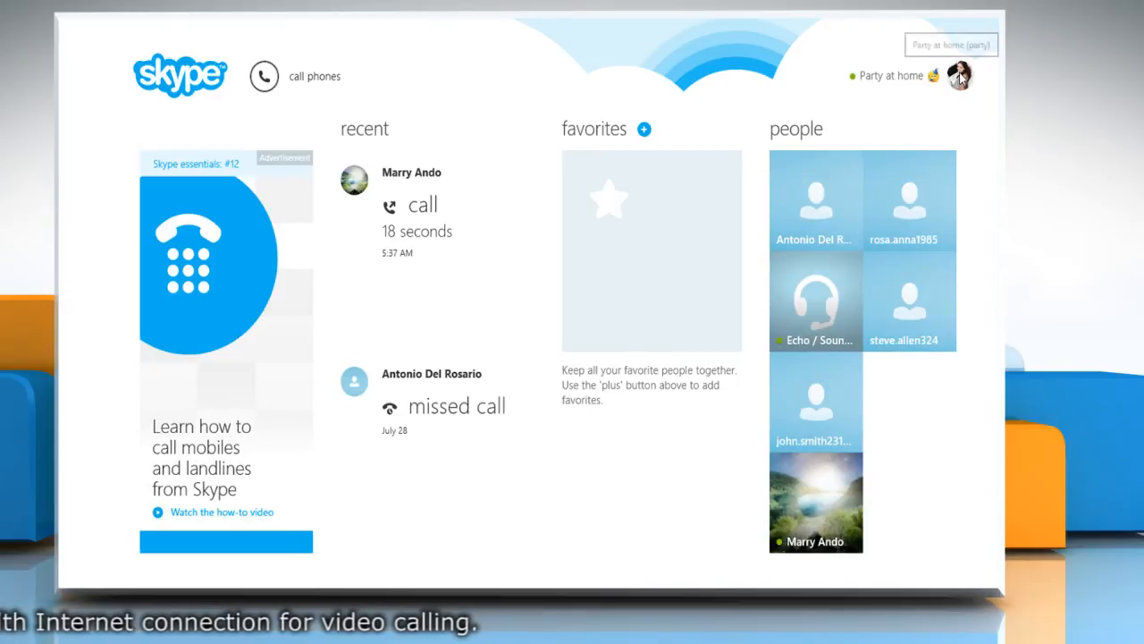
# - Show the sign-out page for the signed-in Microsoft account from the profile picture
pyautogui.click(960, 75)
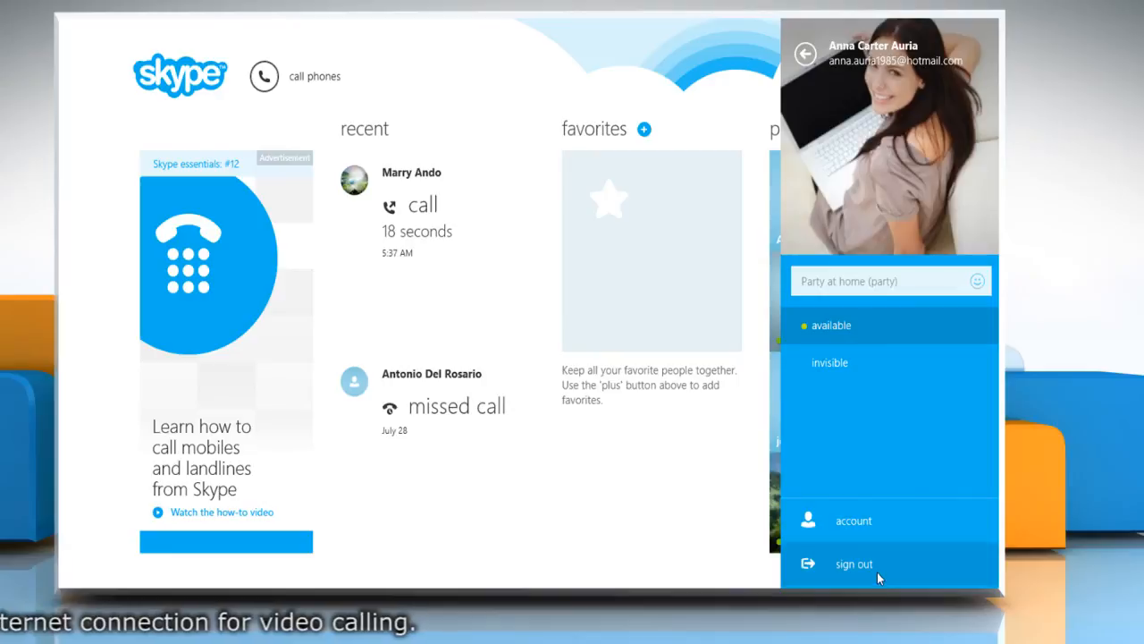
pyautogui.click(855, 563)
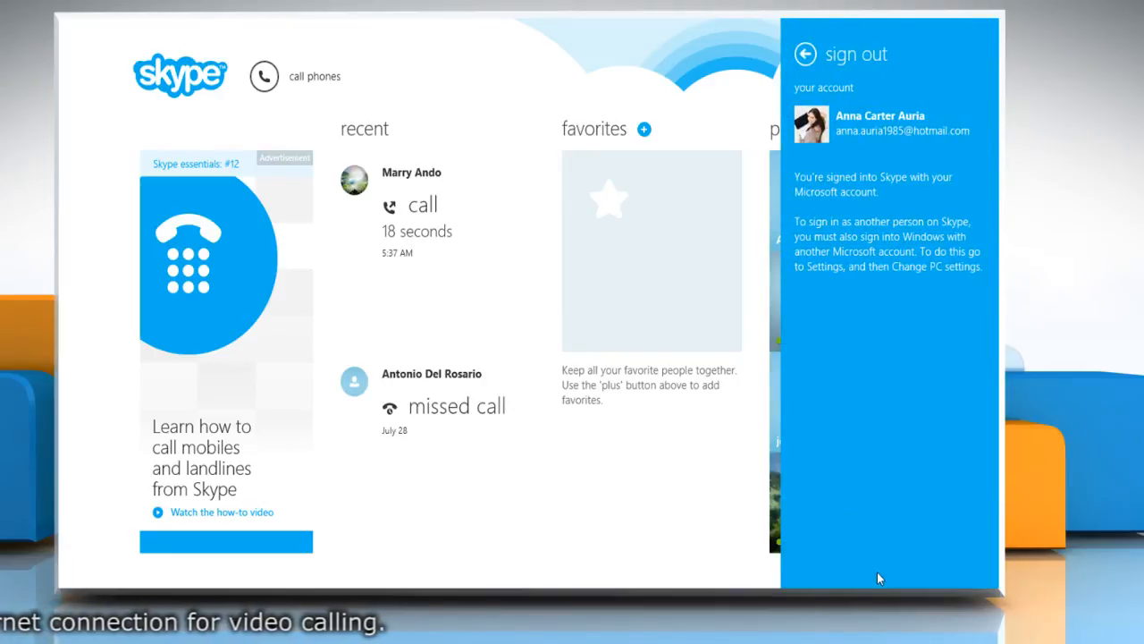
pyautogui.moveTo(874, 195)
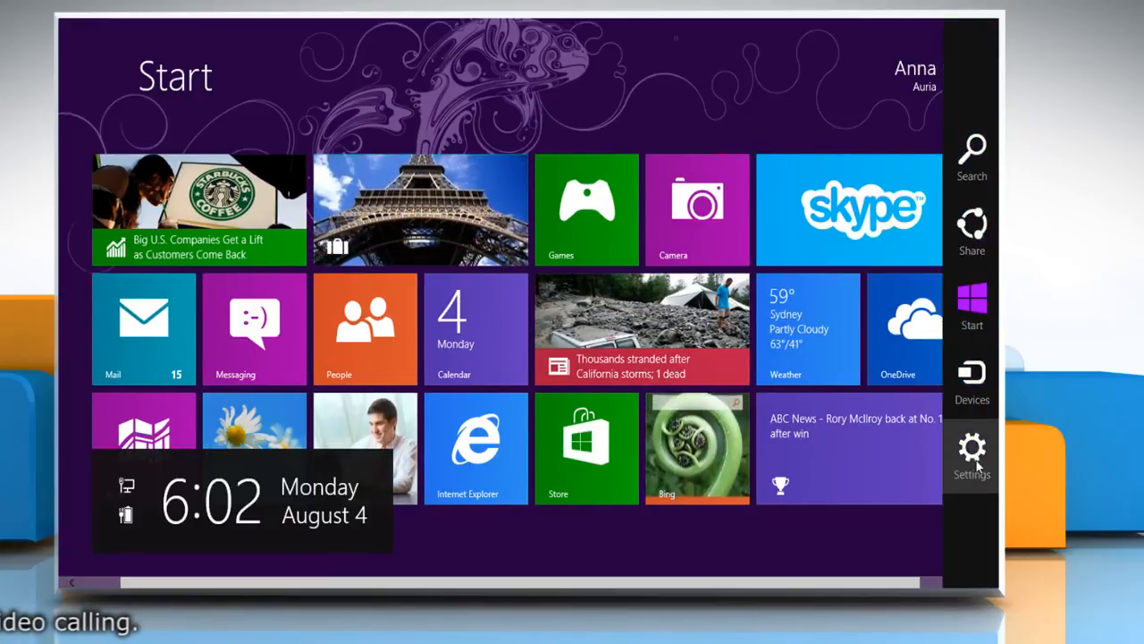
# - Bring up the Settings charm's power options listing Sleep, Shut down and Update and restart
pyautogui.click(973, 450)
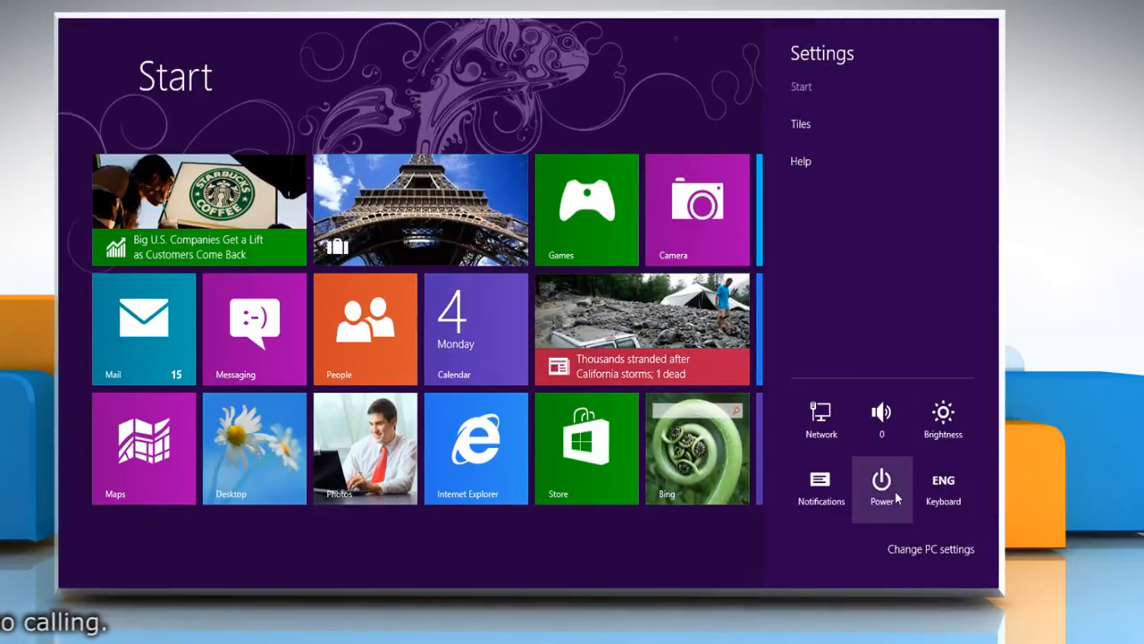
pyautogui.click(881, 486)
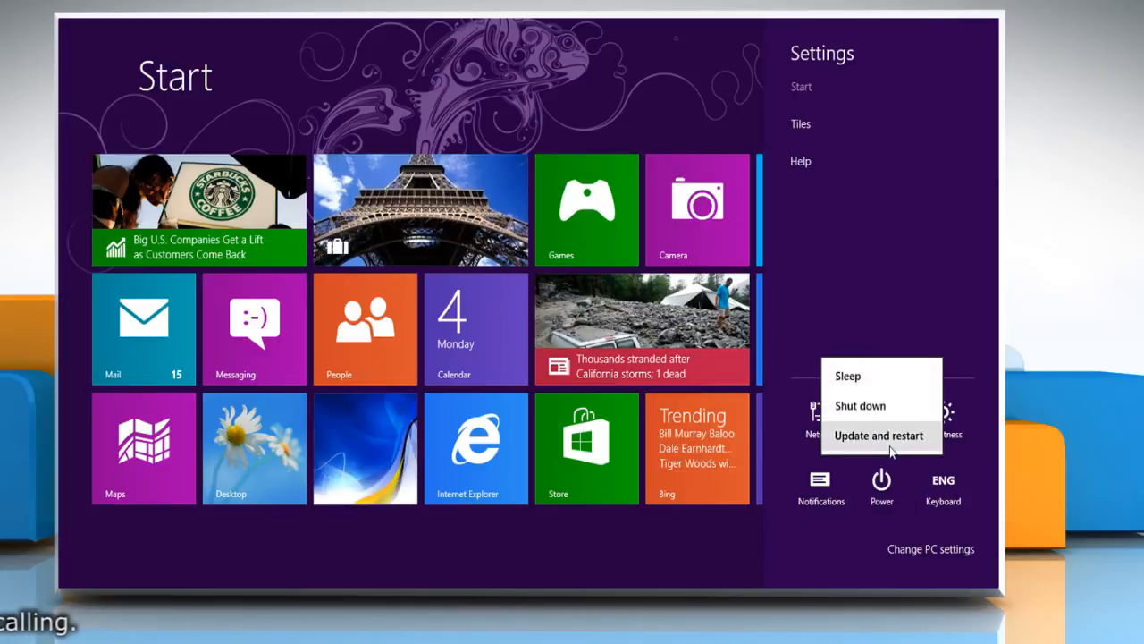
pyautogui.moveTo(880, 437)
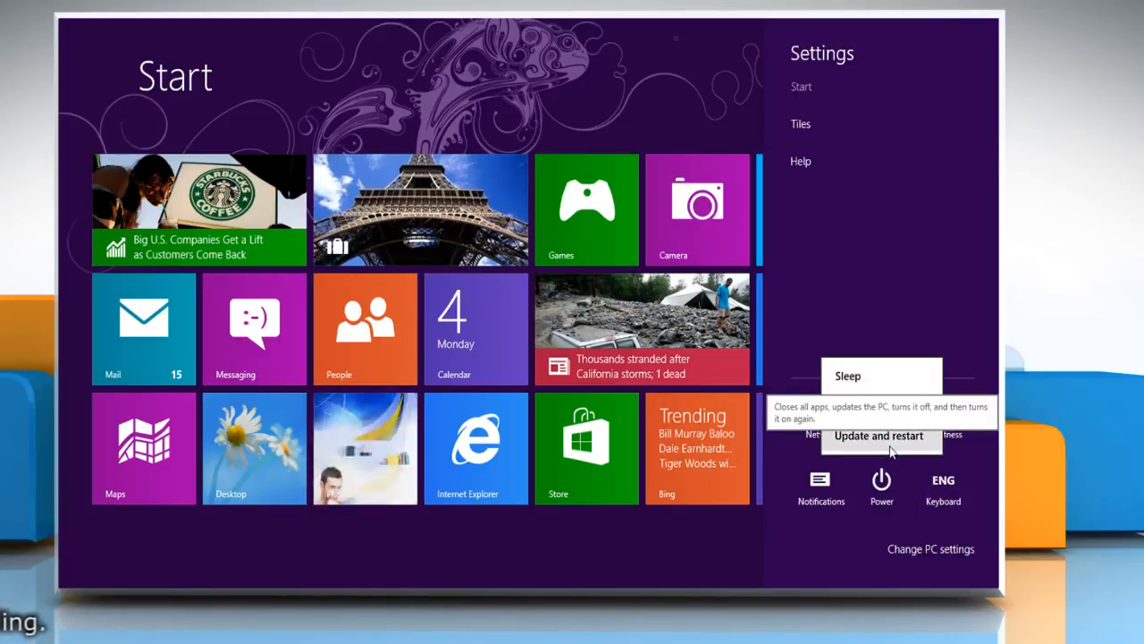